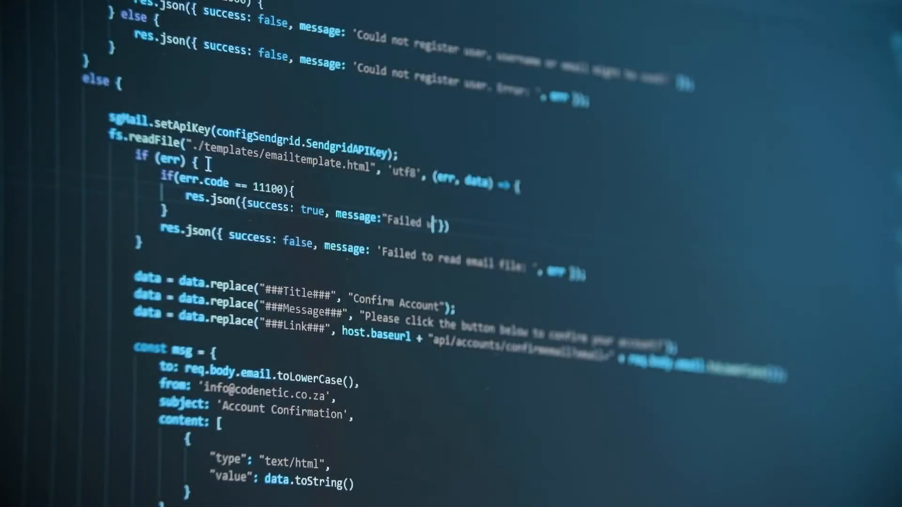
pyautogui.write('with error')
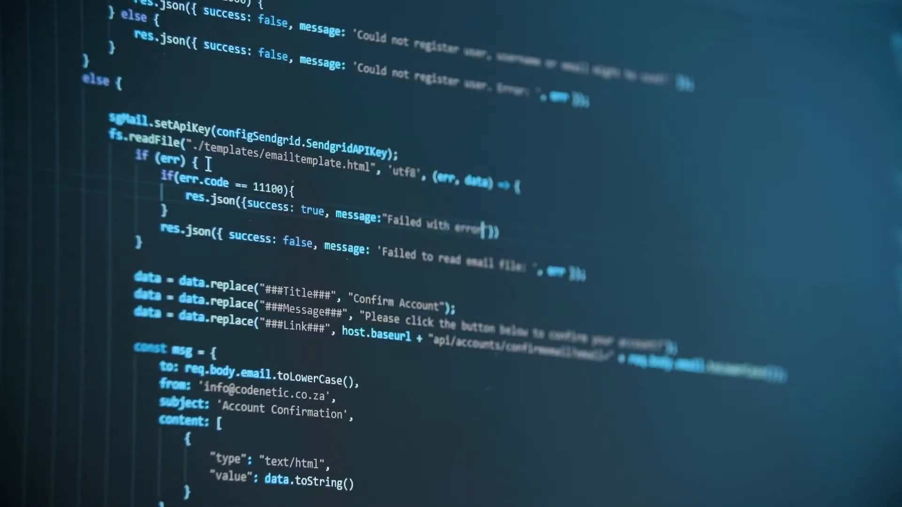